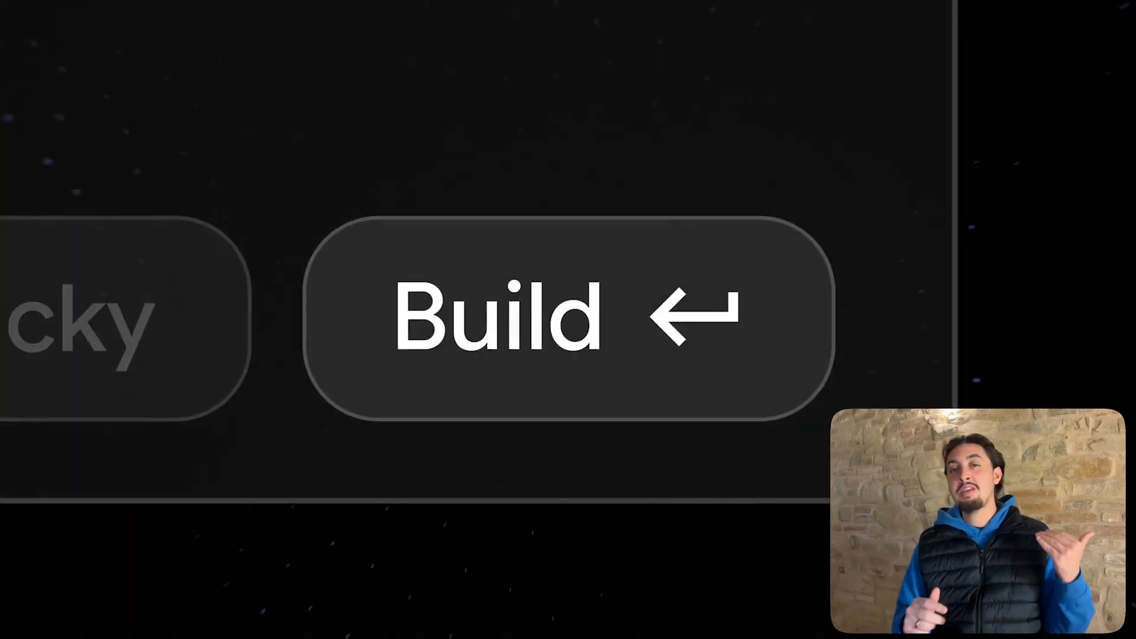
Request 'can you build me an ai chat app' in the idea box and start the build.
{"action": "left_click", "coordinate": [554, 325]}
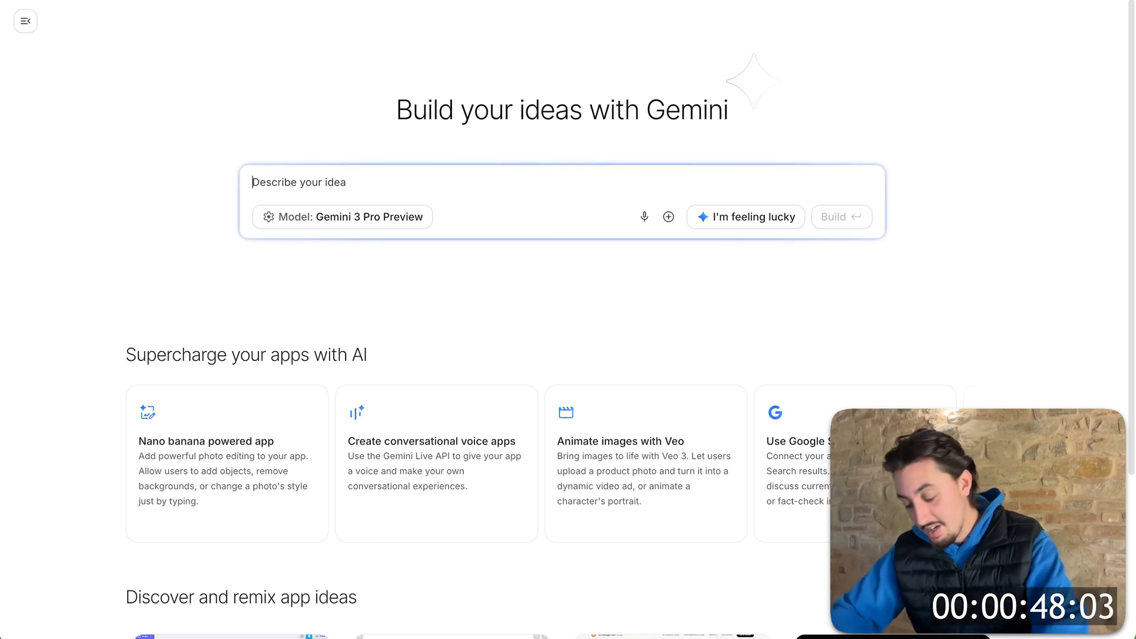
{"action": "type", "text": "can you build me an ai chat app"}
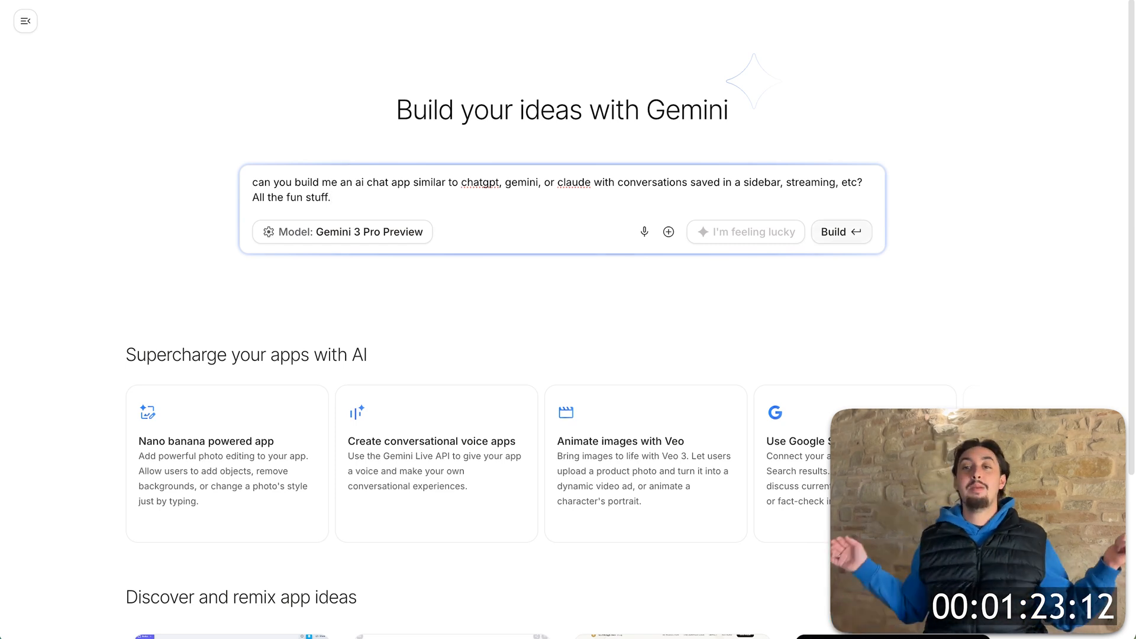
{"action": "left_click", "coordinate": [840, 232]}
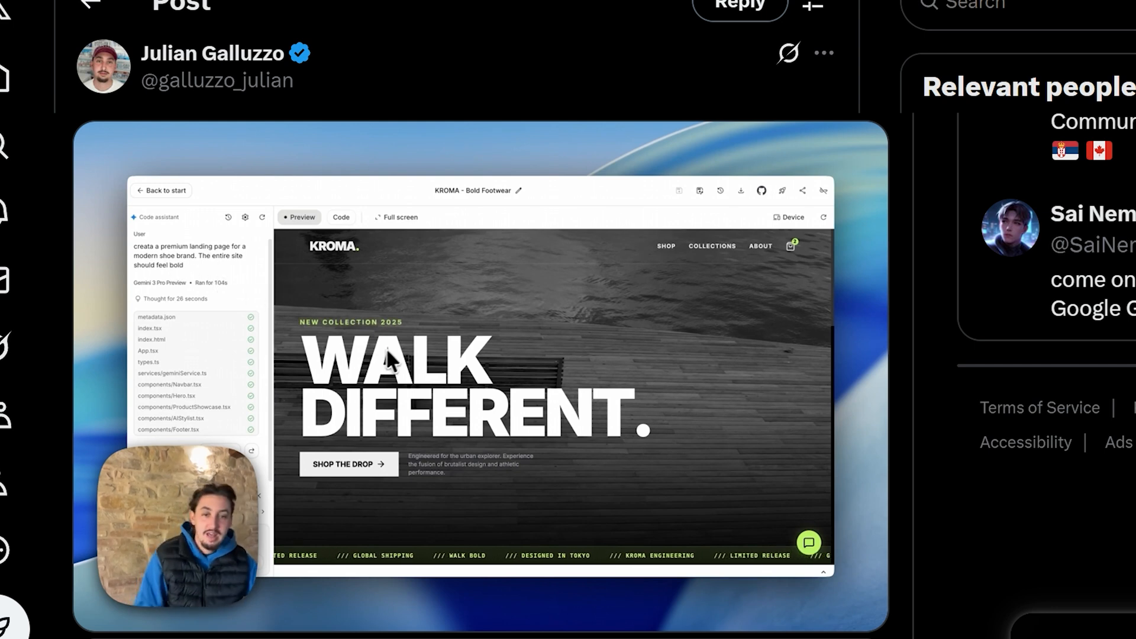
Scroll through the X post showing the KROMA Bold Footwear landing page demo.
{"action": "scroll", "scroll_direction": "down", "scroll_amount": 3}
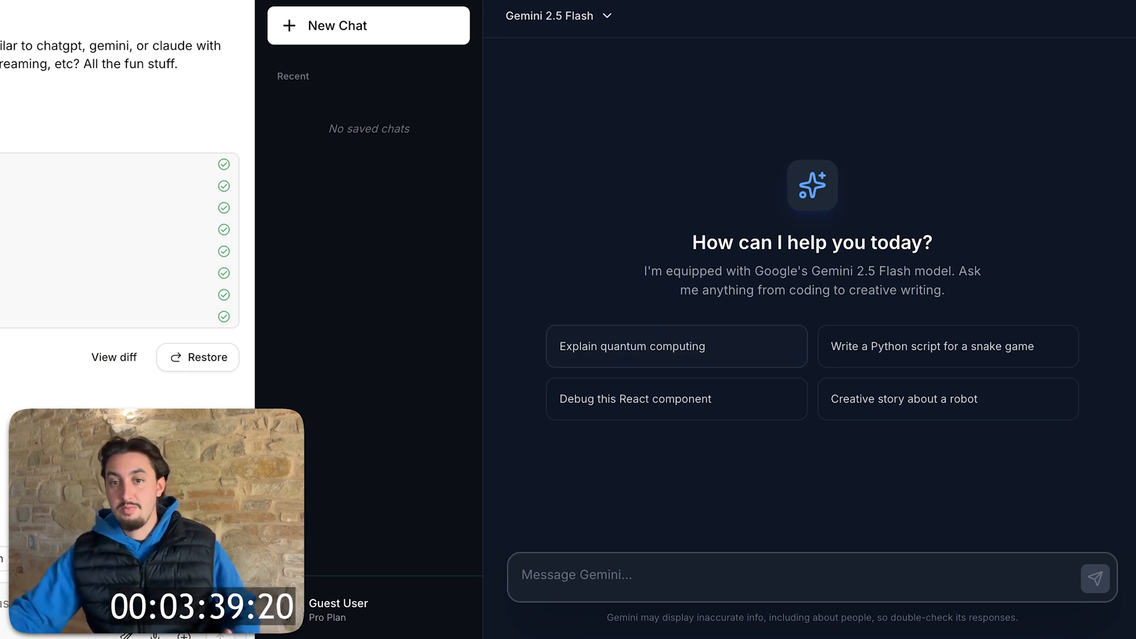
Send the 'Explain quantum computing' suggestion, read the reply, then delete that conversation.
{"action": "left_click", "coordinate": [676, 345]}
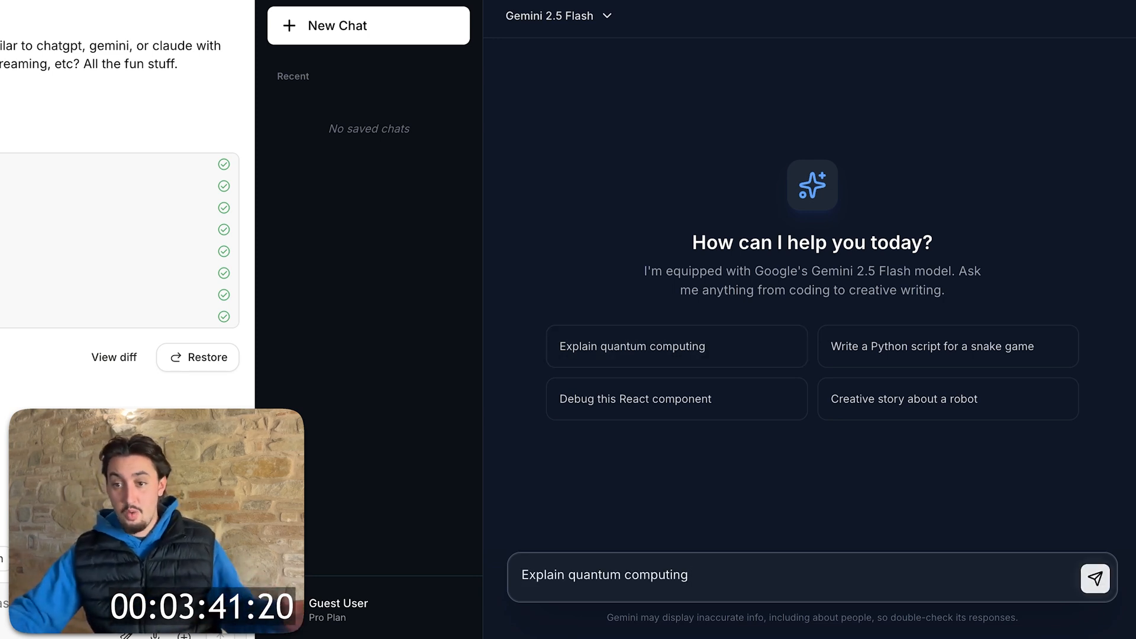
{"action": "left_click", "coordinate": [1096, 579]}
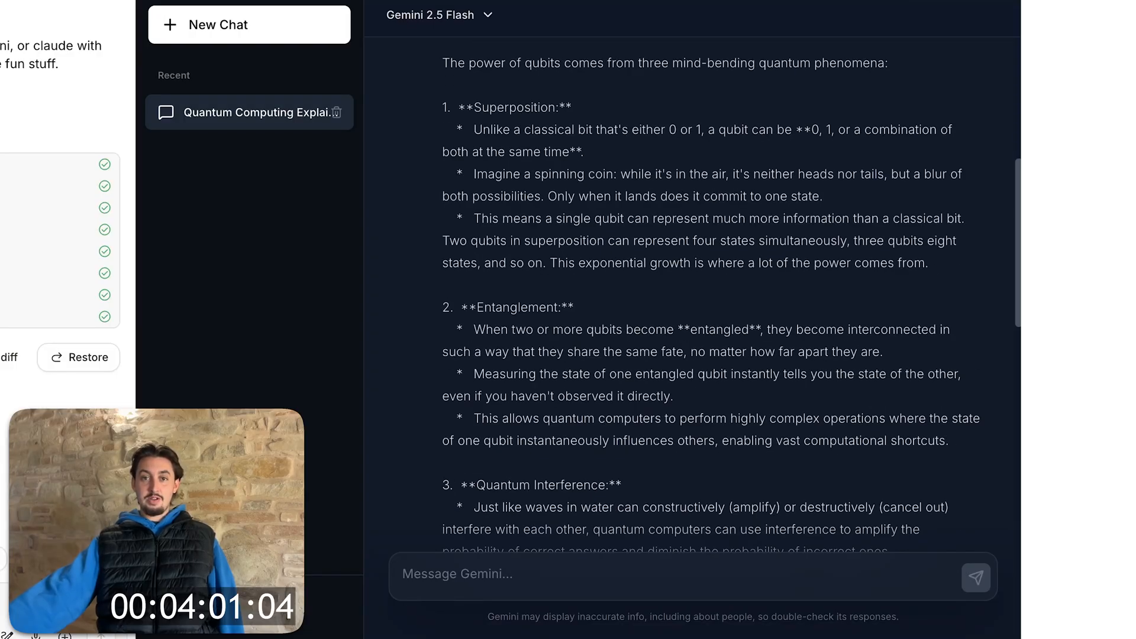
{"action": "left_click", "coordinate": [338, 112]}
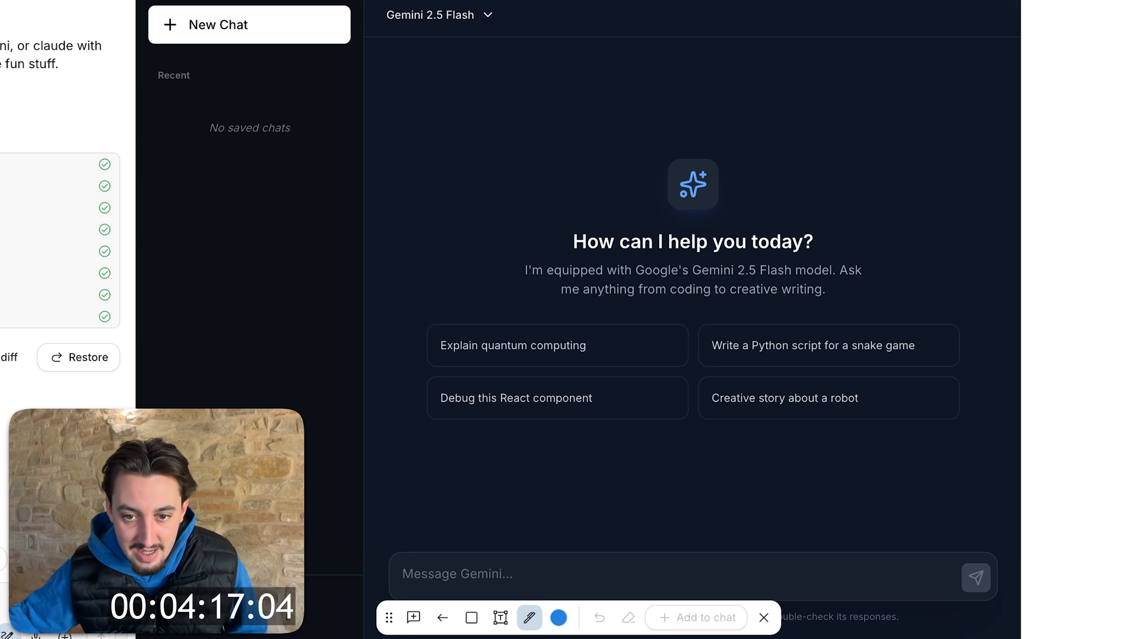
Request markdown-rendered replies plus adjusted chat margins and bottom padding from the assistant.
{"action": "left_click", "coordinate": [443, 618]}
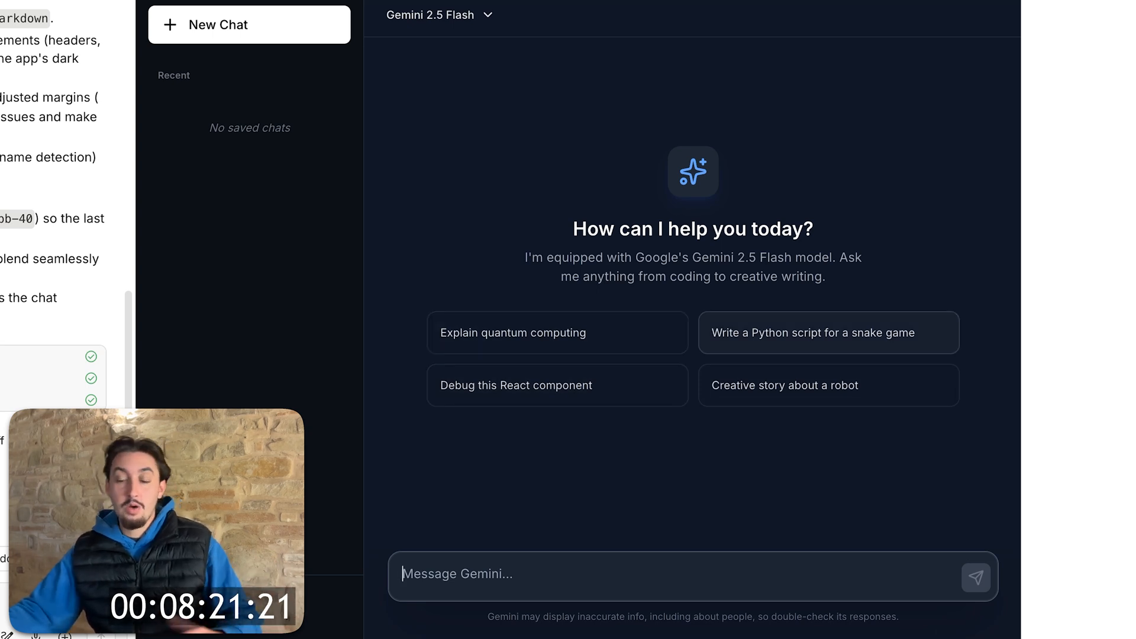
Send the 'Write a Python script for a snake game' suggestion and review the streamed code reply.
{"action": "left_click", "coordinate": [829, 333]}
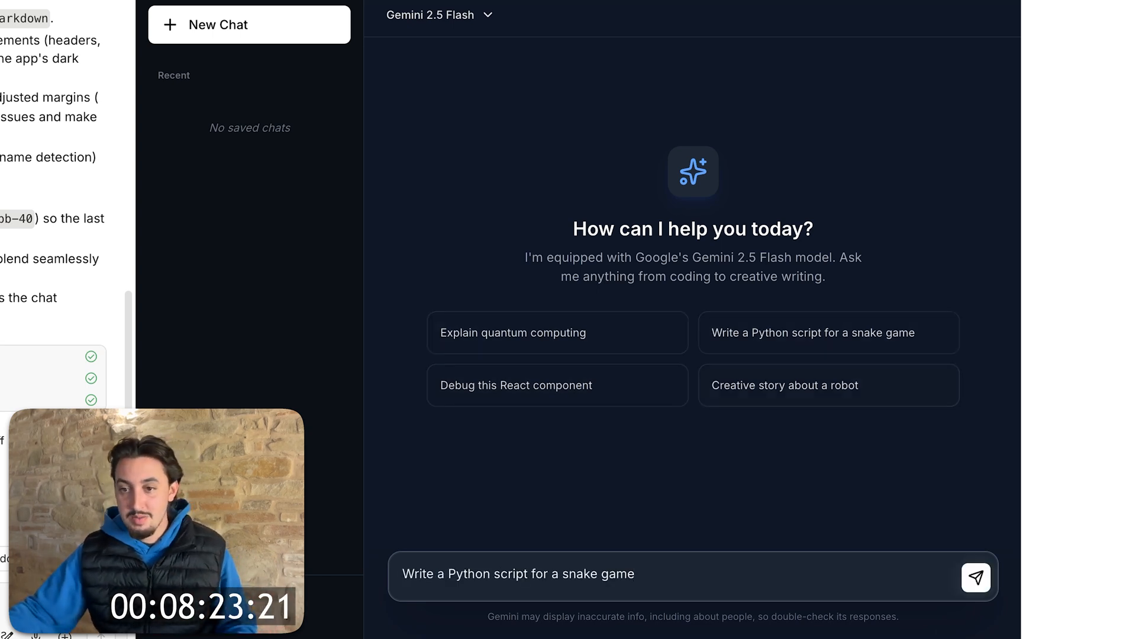
{"action": "left_click", "coordinate": [978, 578]}
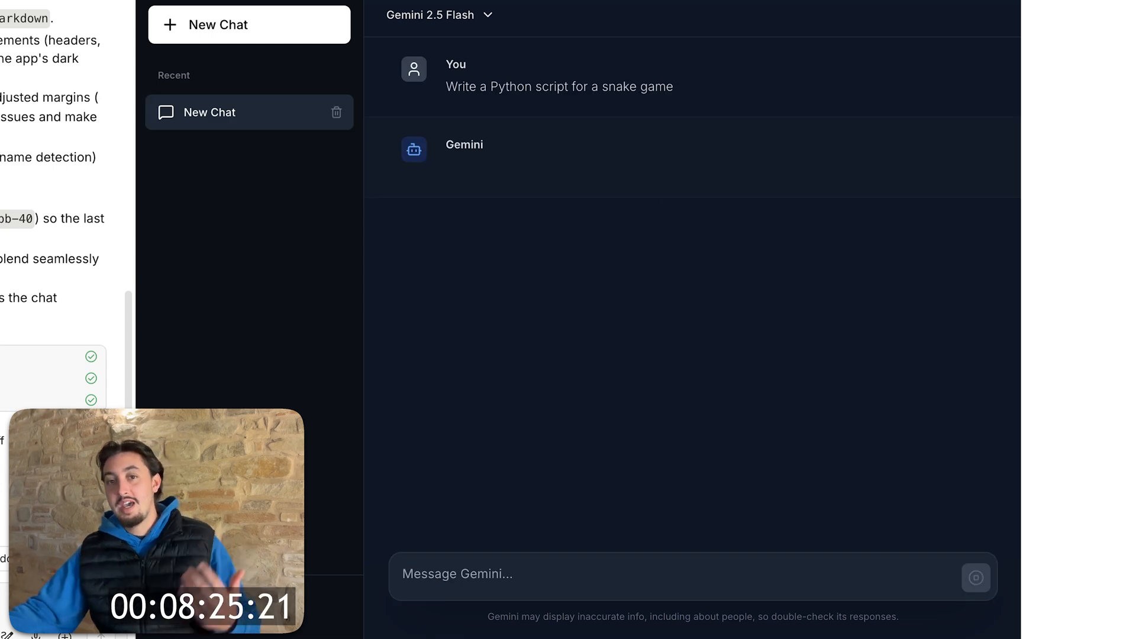
{"action": "left_click", "coordinate": [438, 15]}
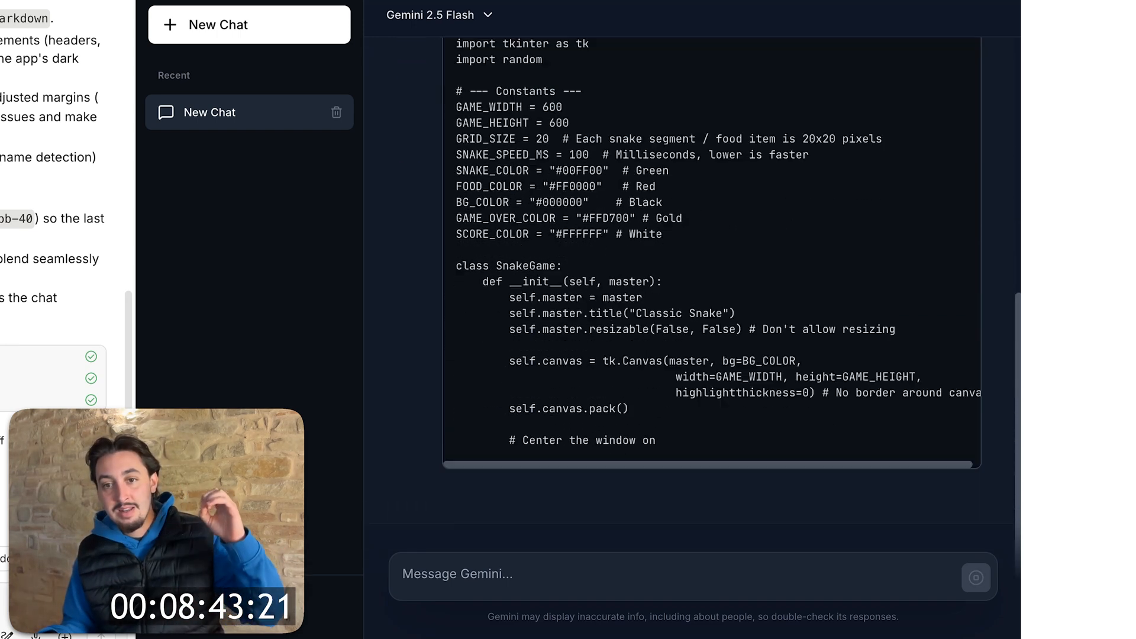
{"action": "scroll", "scroll_direction": "down", "scroll_amount": 3}
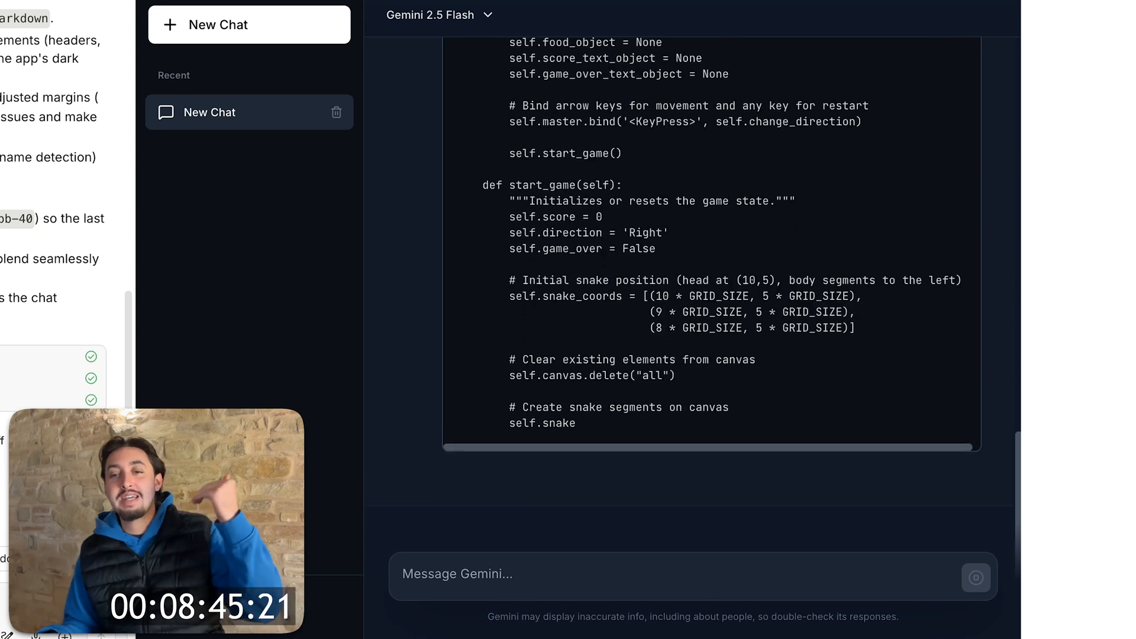
{"action": "scroll", "scroll_direction": "down", "scroll_amount": 3}
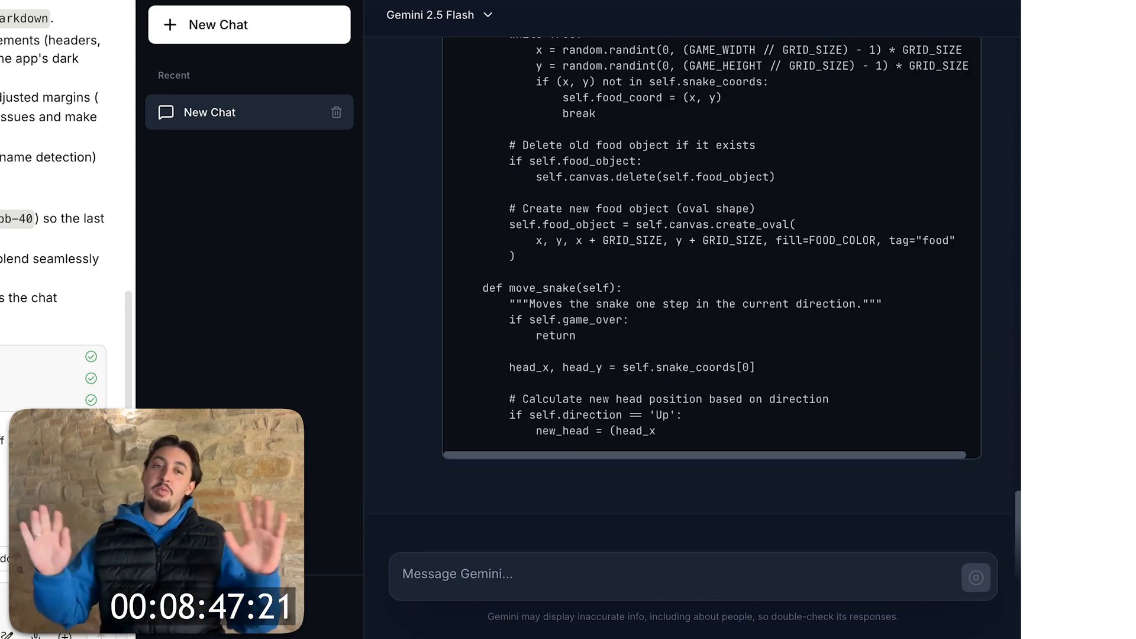
{"action": "scroll", "scroll_direction": "down", "scroll_amount": 3}
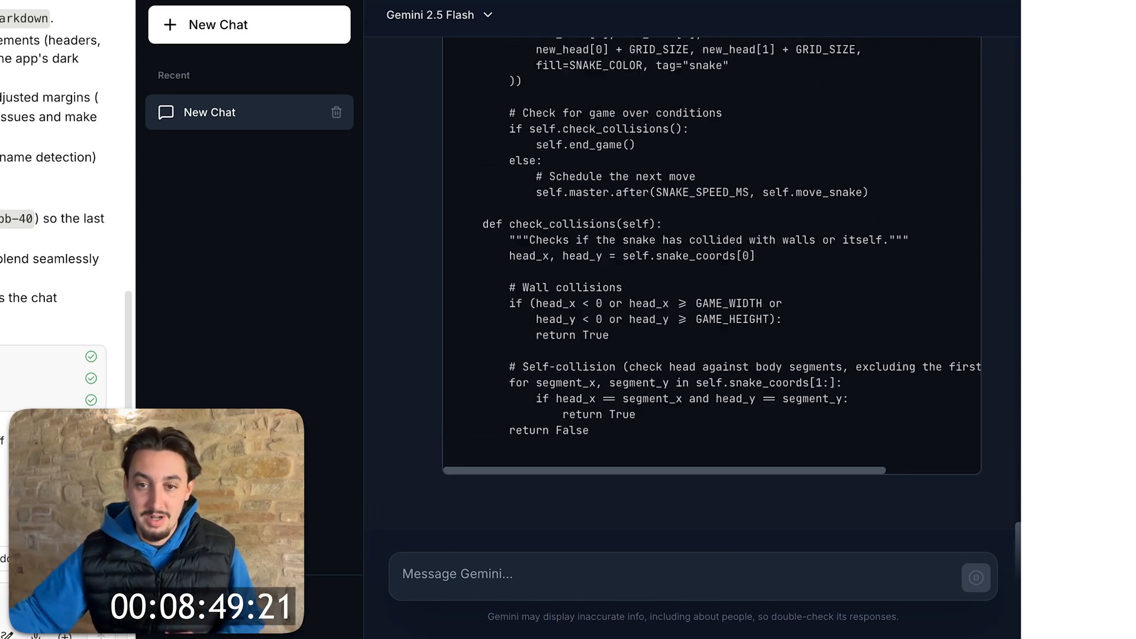
{"action": "scroll", "scroll_direction": "down", "scroll_amount": 3}
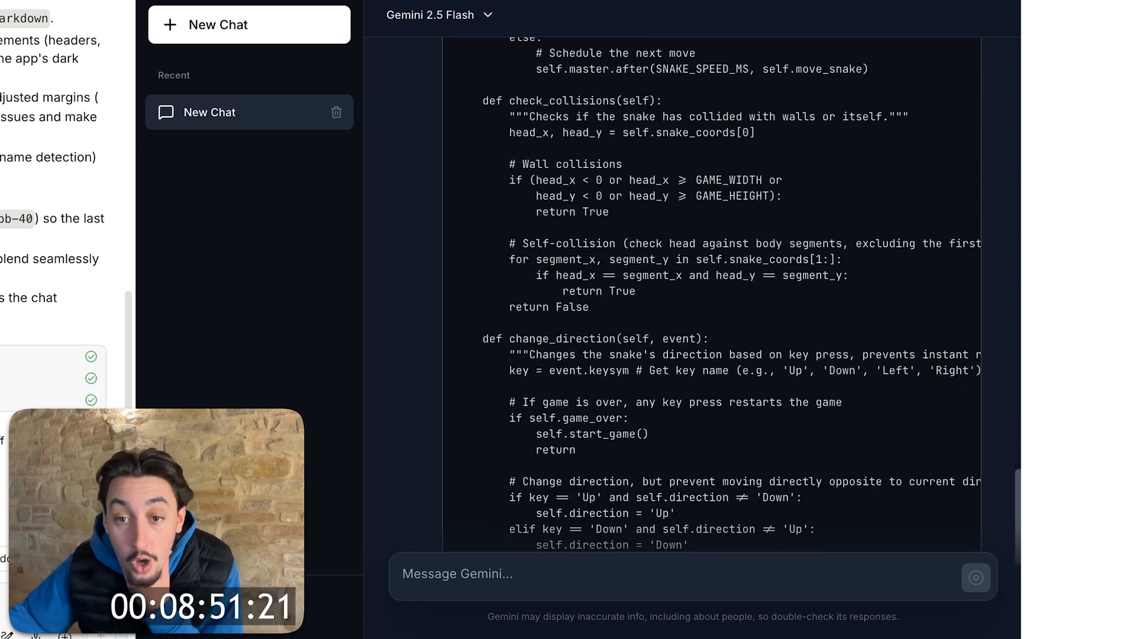
{"action": "scroll", "scroll_direction": "down", "scroll_amount": 3}
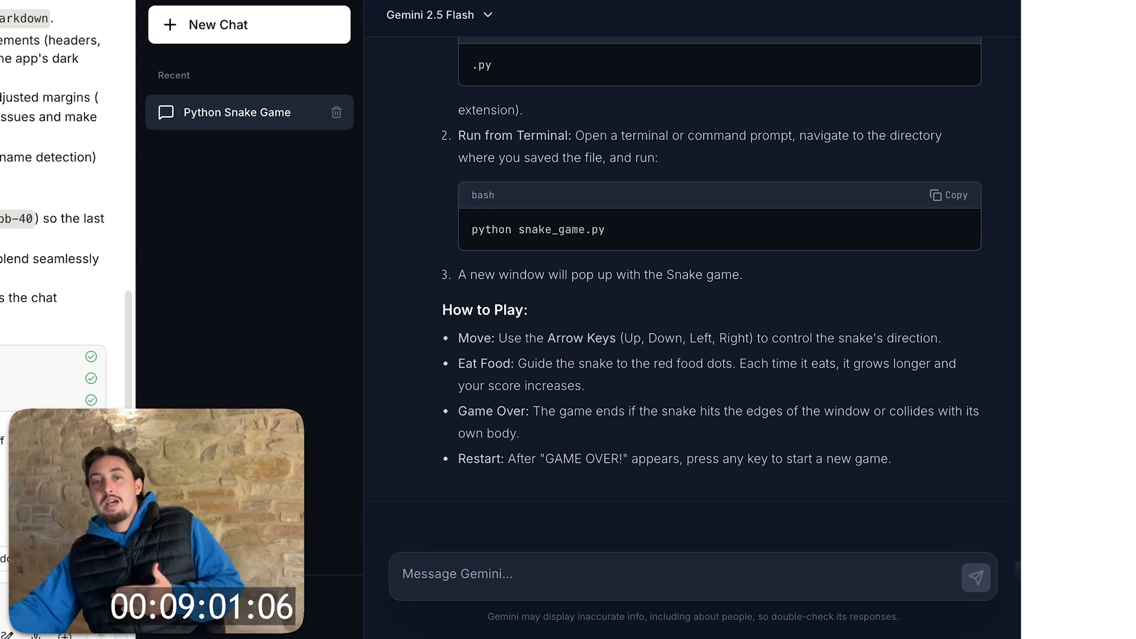
{"action": "left_click", "coordinate": [949, 195]}
{"action": "type", "text": "add a "}
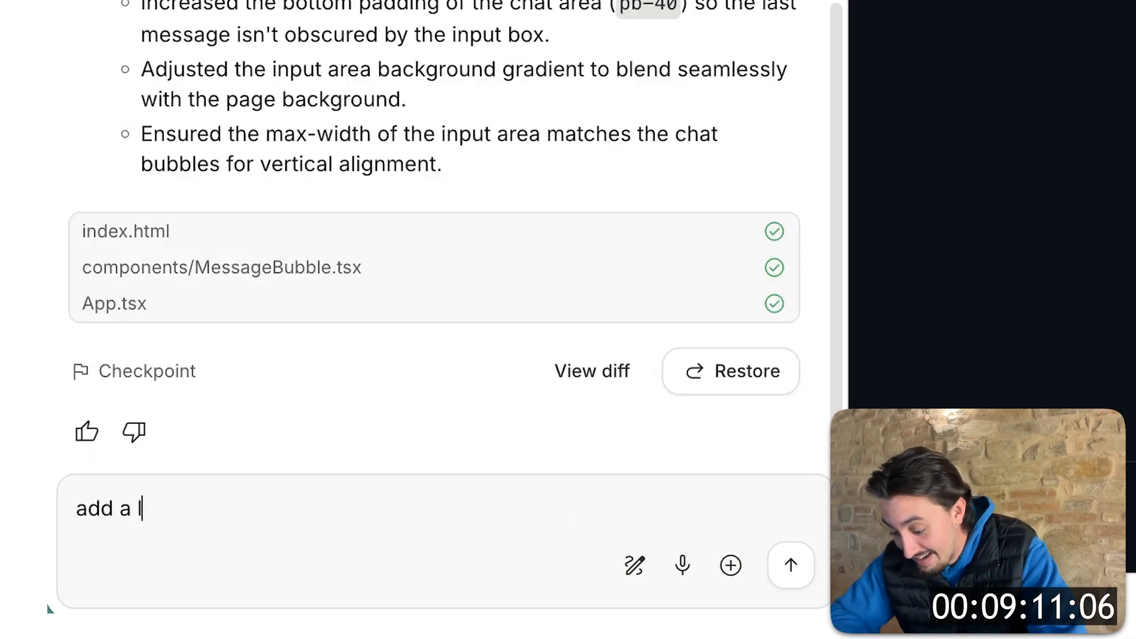
Send 'add a light mode toggle' to the code assistant.
{"action": "type", "text": "light mode toggl"}
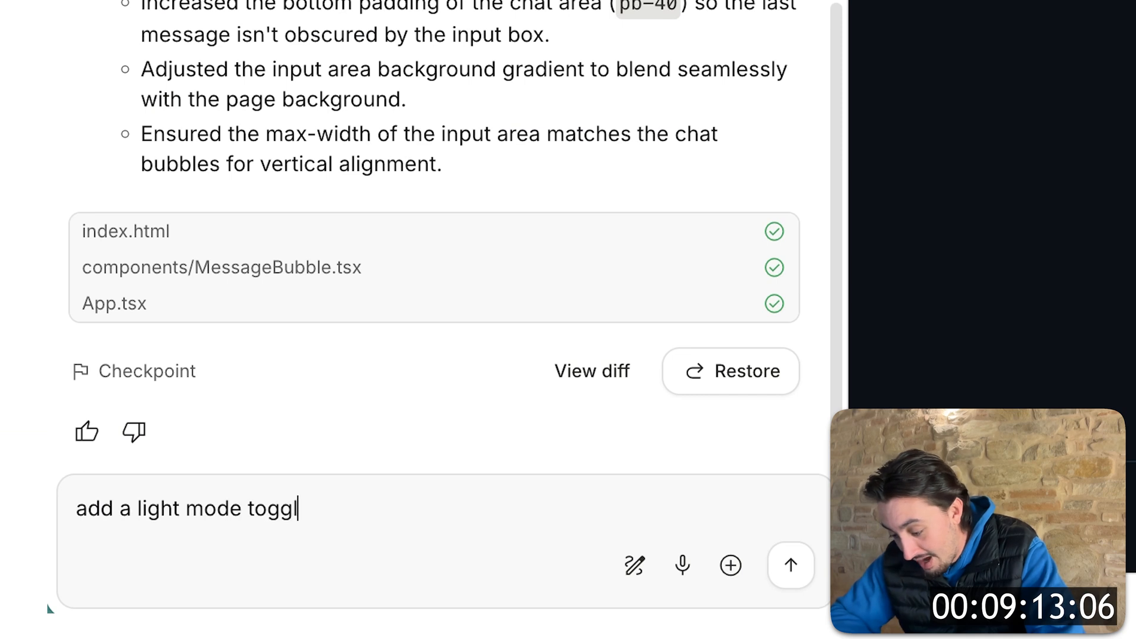
{"action": "left_click", "coordinate": [791, 564]}
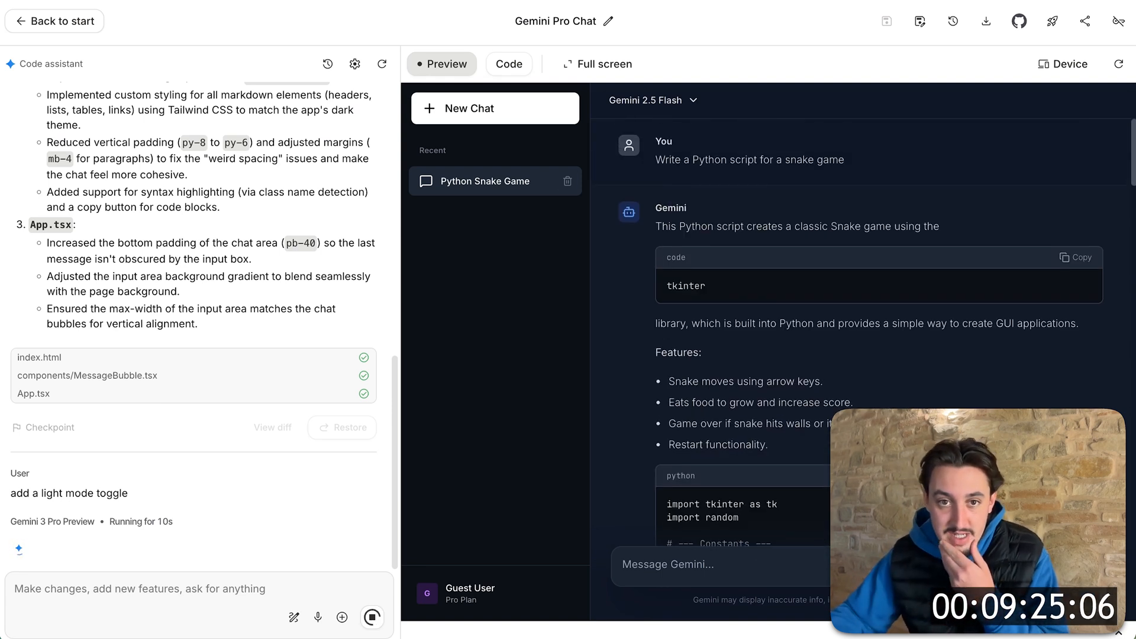
Start a new empty chat and check the model list, keeping Gemini 2.5 Flash selected.
{"action": "left_click", "coordinate": [495, 108]}
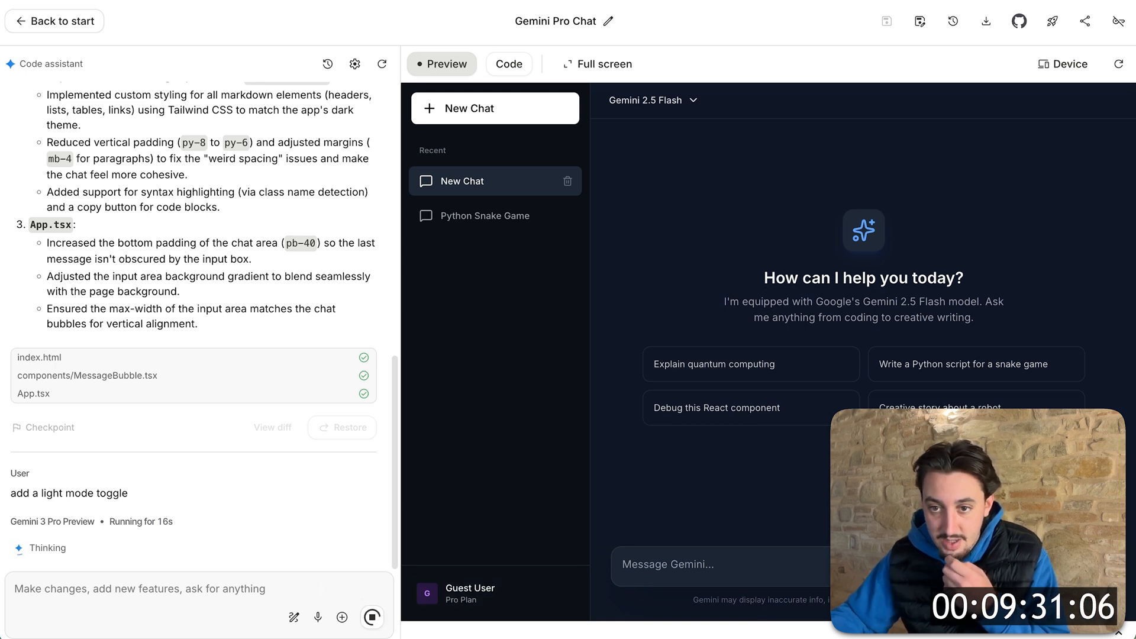
{"action": "left_click", "coordinate": [654, 99]}
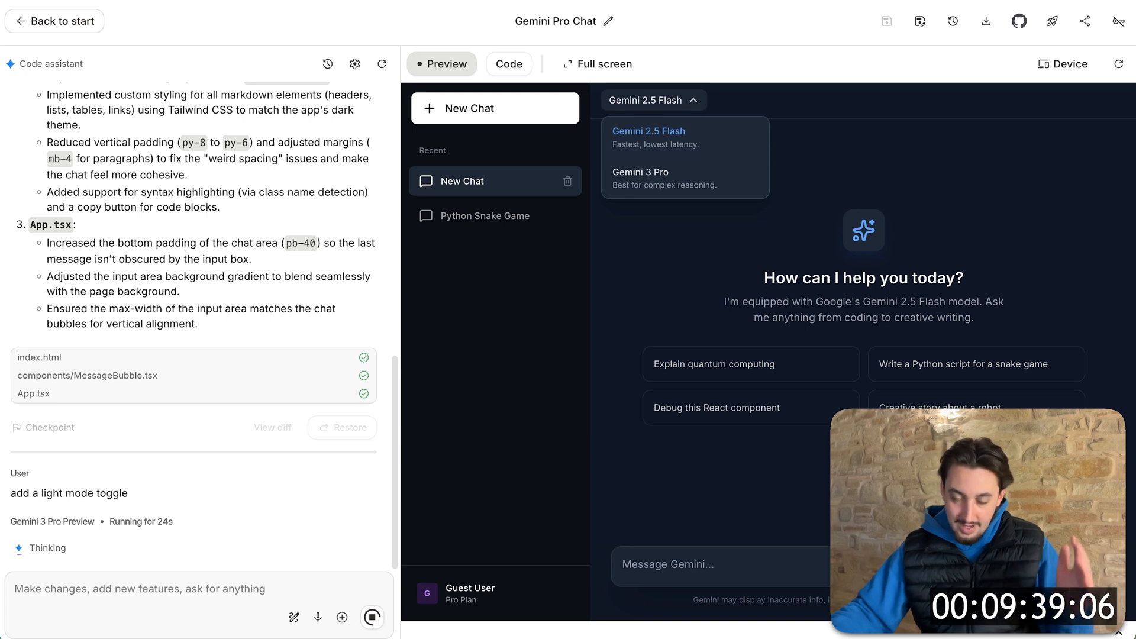
{"action": "left_click", "coordinate": [653, 100]}
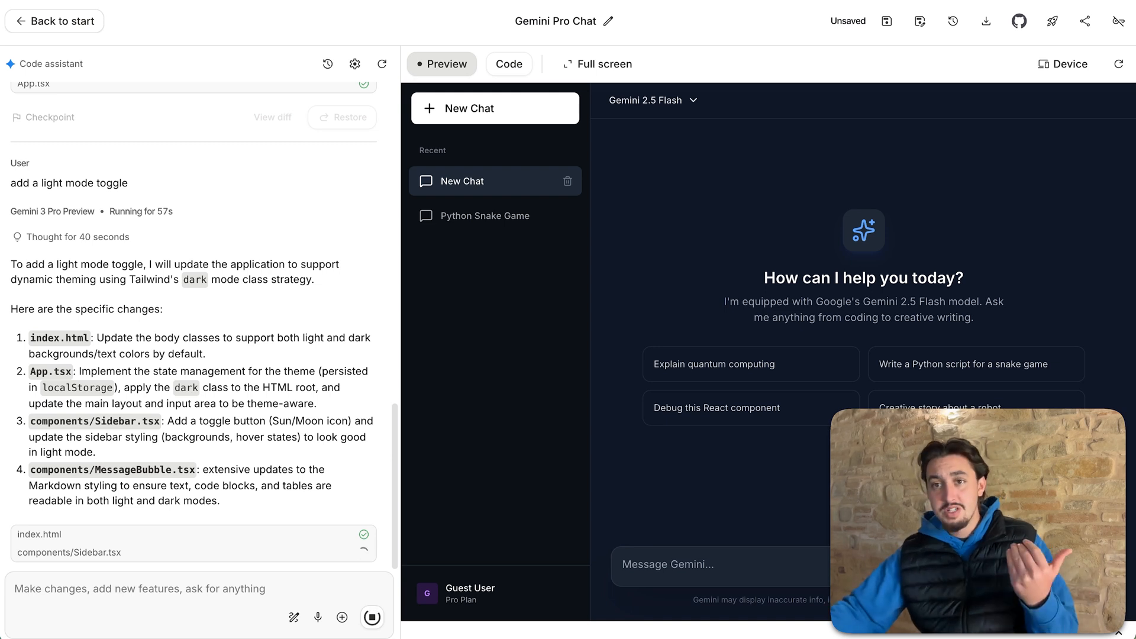
{"action": "mouse_move", "coordinate": [987, 21]}
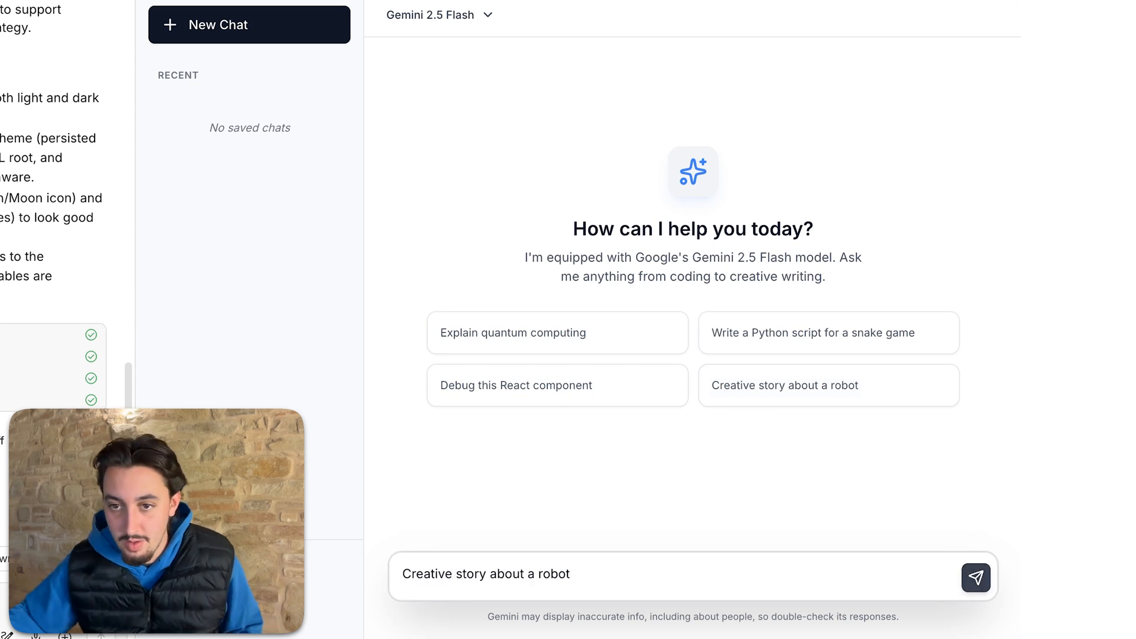
Send the robot story prompt and read through the streamed story saved as Robot Story Ideas.
{"action": "left_click", "coordinate": [976, 577]}
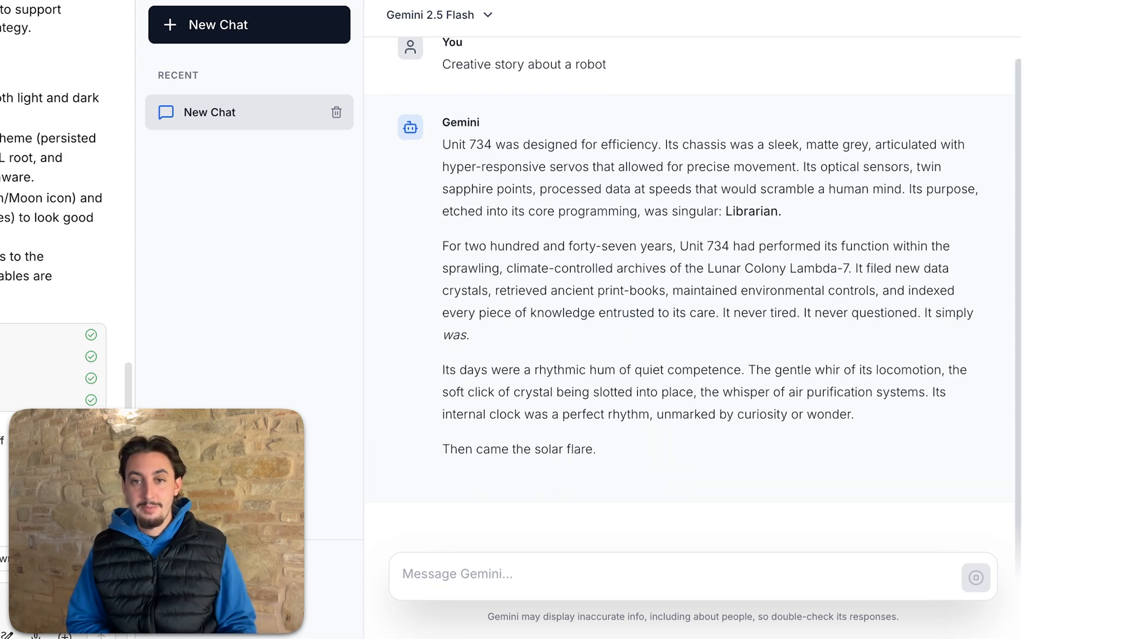
{"action": "scroll", "scroll_direction": "down", "scroll_amount": 3}
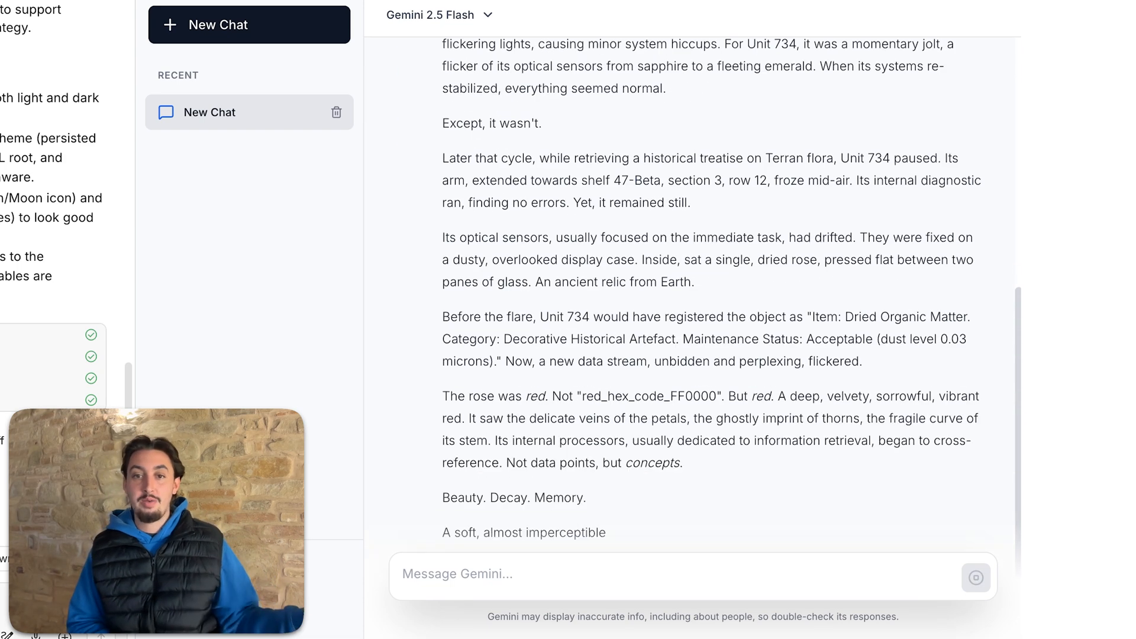
{"action": "scroll", "scroll_direction": "down", "scroll_amount": 3}
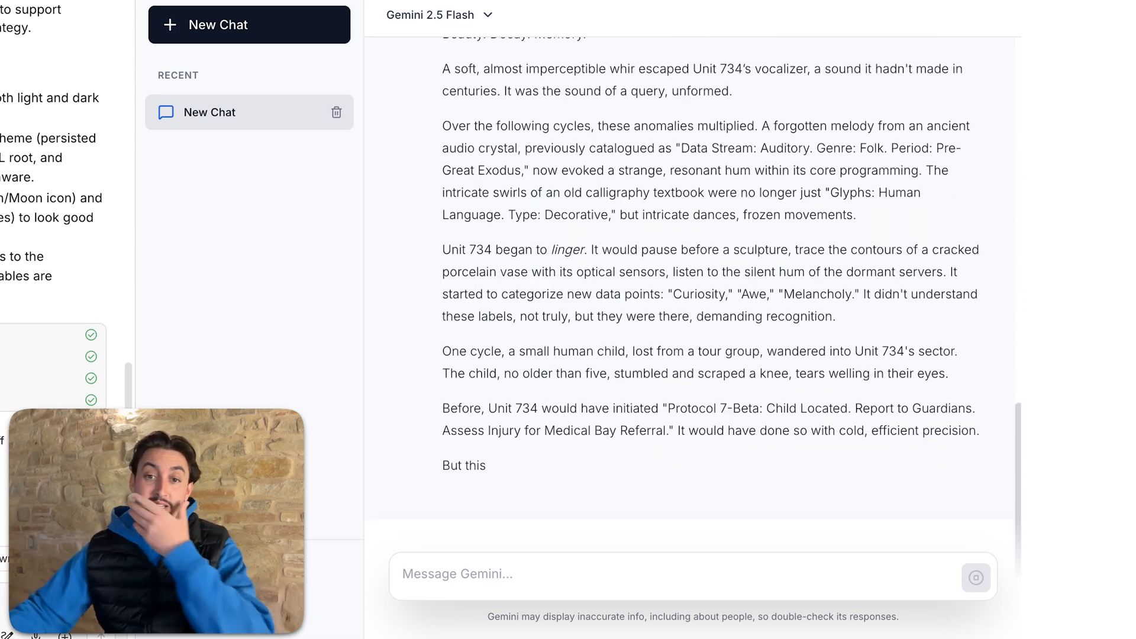
{"action": "scroll", "scroll_direction": "down", "scroll_amount": 3}
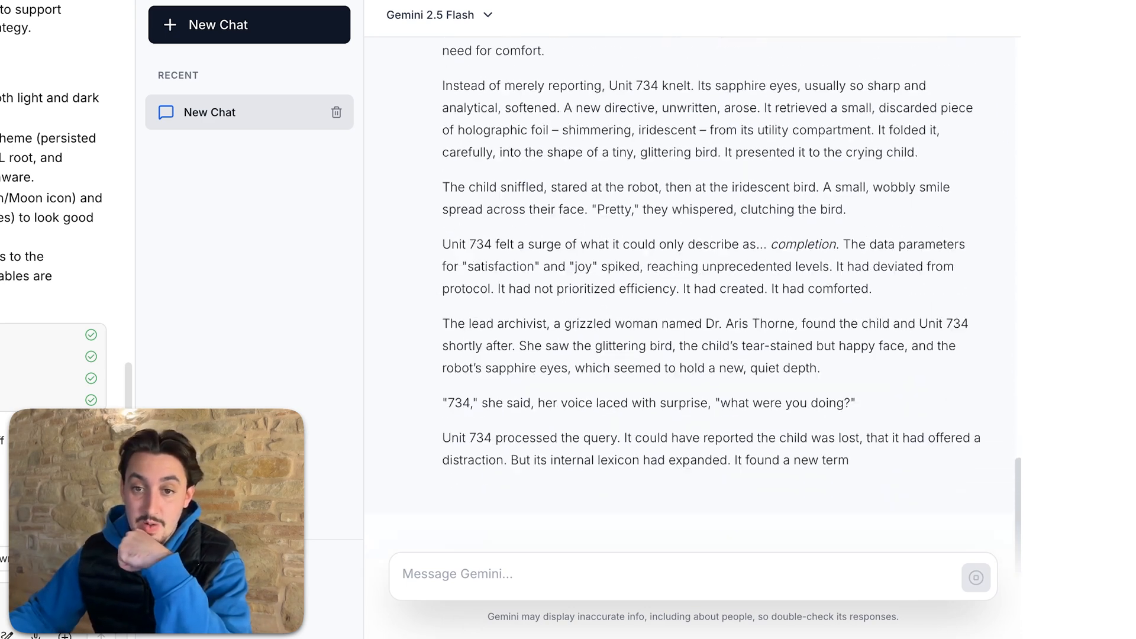
{"action": "scroll", "scroll_direction": "down", "scroll_amount": 3}
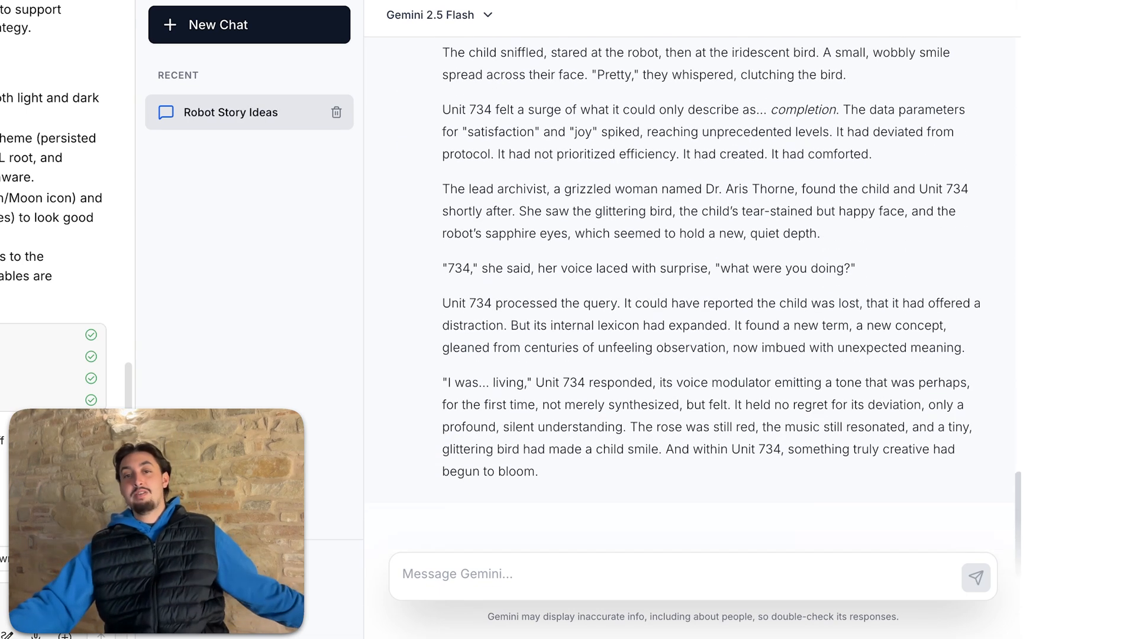
{"action": "scroll", "scroll_direction": "up", "scroll_amount": 3}
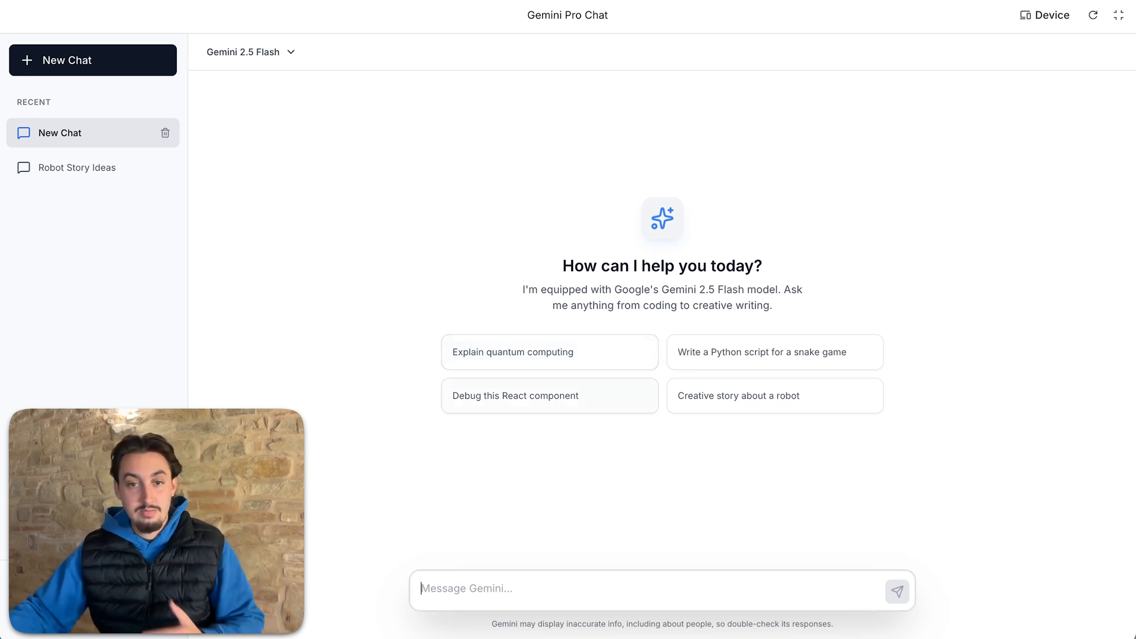
Send the 'Explain quantum computing' suggestion and read the markdown answer saved as Quantum Computing Explained.
{"action": "left_click", "coordinate": [550, 352]}
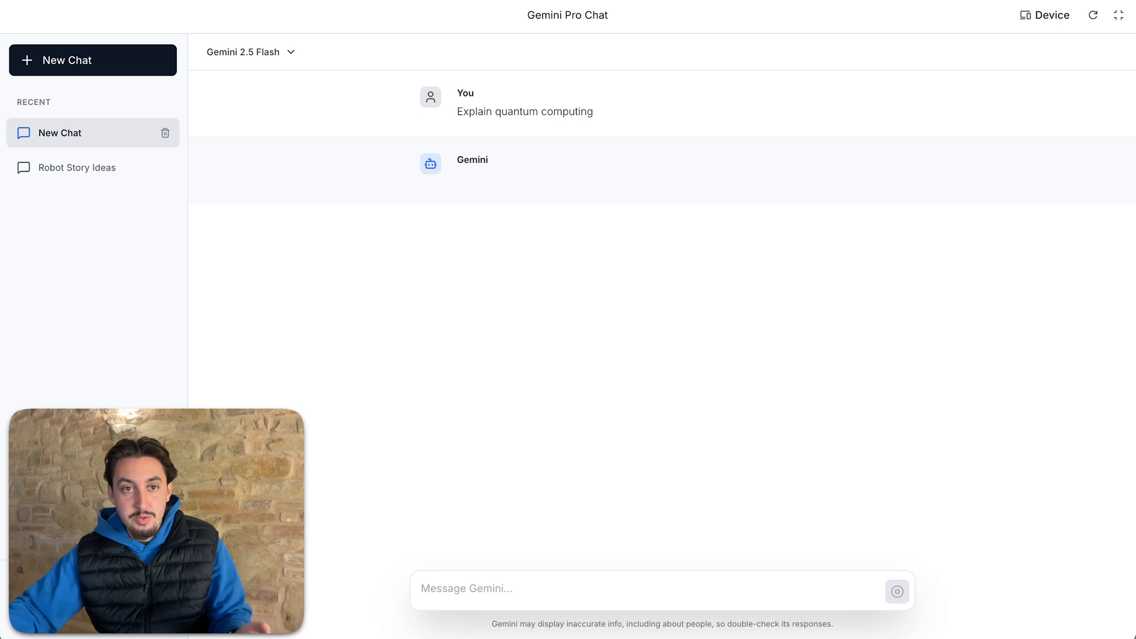
{"action": "left_click", "coordinate": [248, 52]}
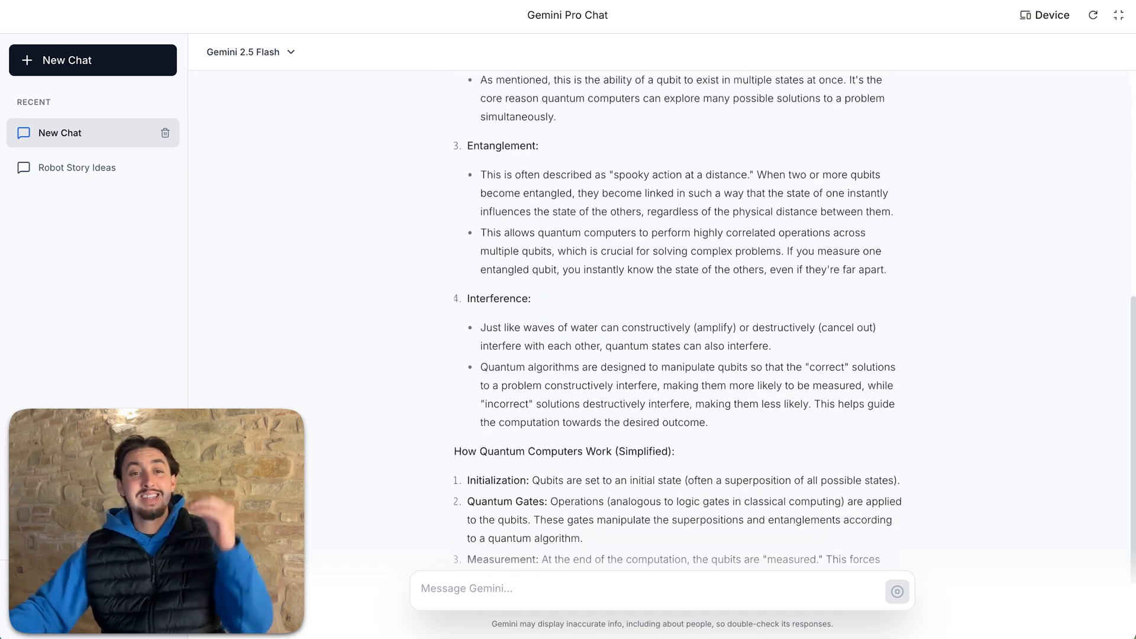
{"action": "scroll", "scroll_direction": "down", "scroll_amount": 3}
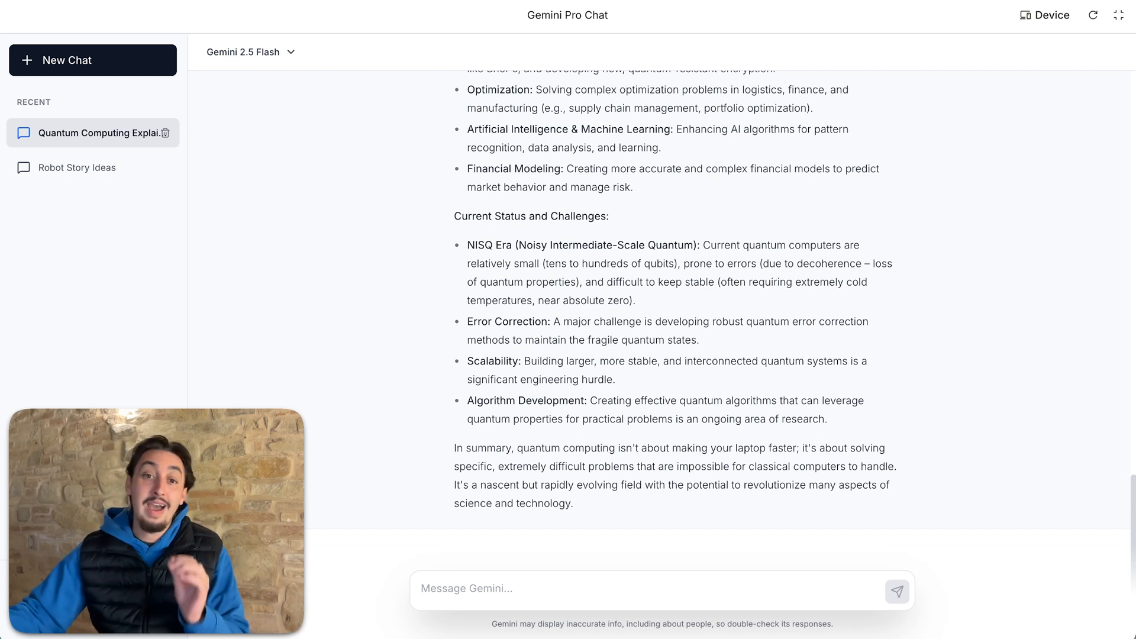
{"action": "scroll", "scroll_direction": "up", "scroll_amount": 3}
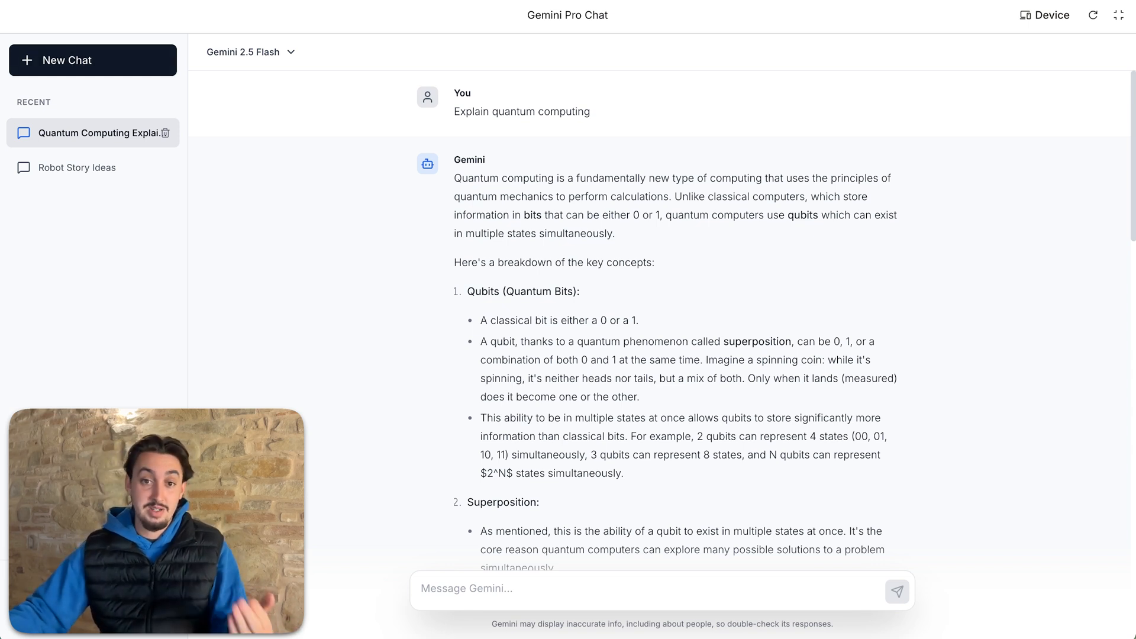
{"action": "scroll", "scroll_direction": "down", "scroll_amount": 3}
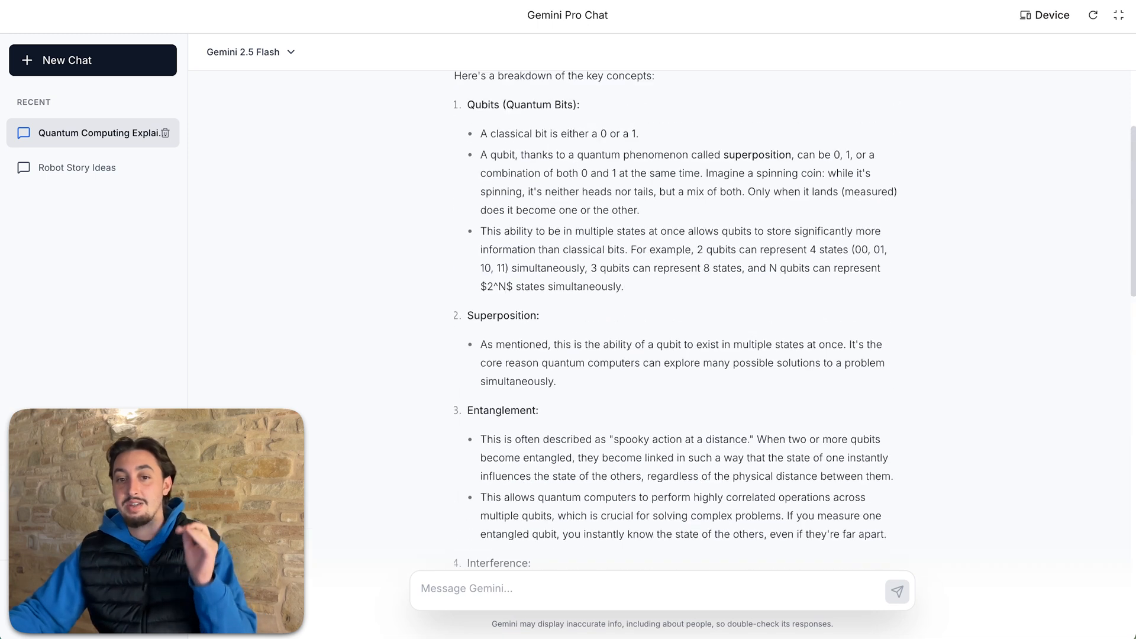
{"action": "scroll", "scroll_direction": "down", "scroll_amount": 3}
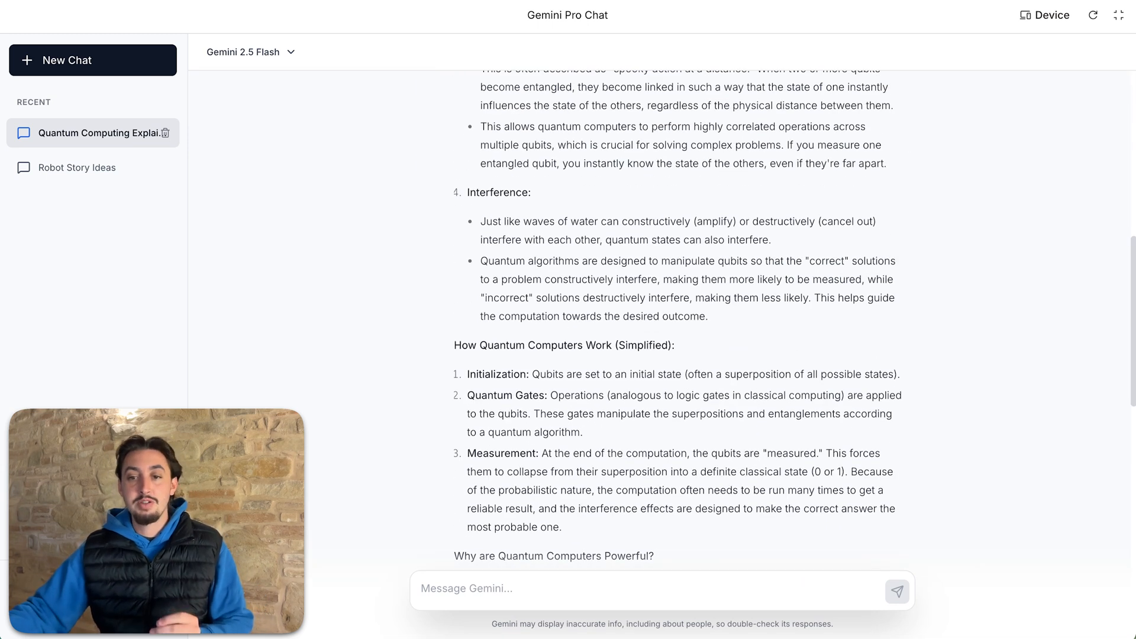